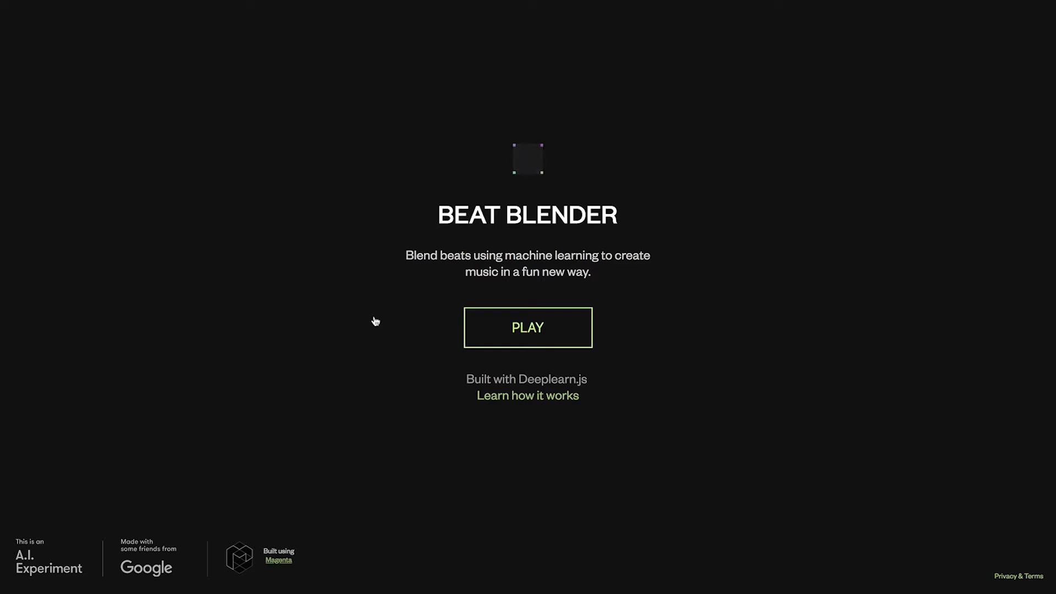
Start the Beat Blender experiment from its landing page to reach the latent grid
{"action": "left_click", "coordinate": [527, 327]}
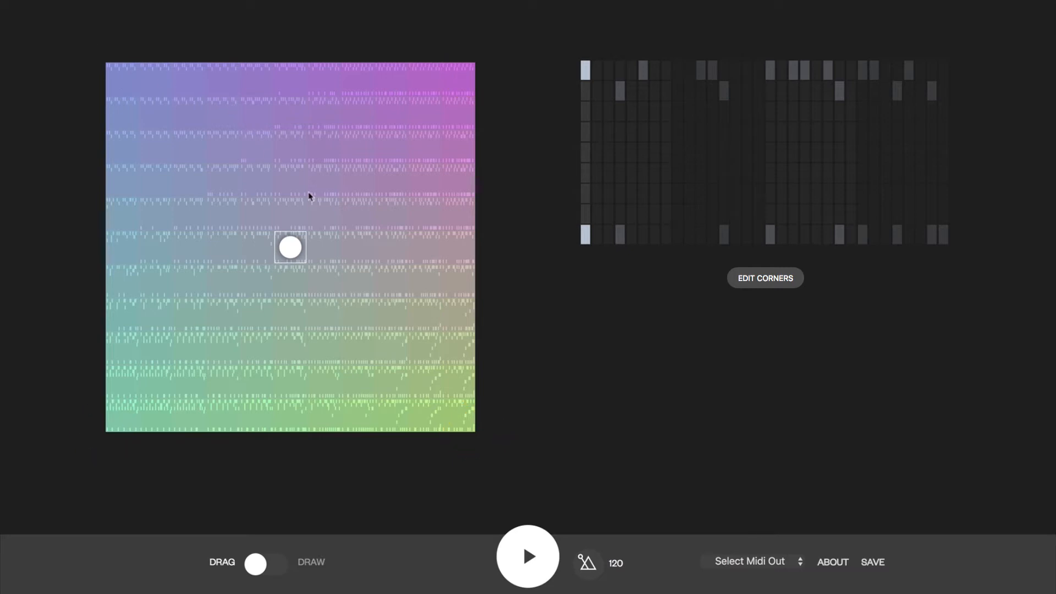
Play and stop the blended beat, then drag the blend puck slightly above centre
{"action": "left_click", "coordinate": [527, 555]}
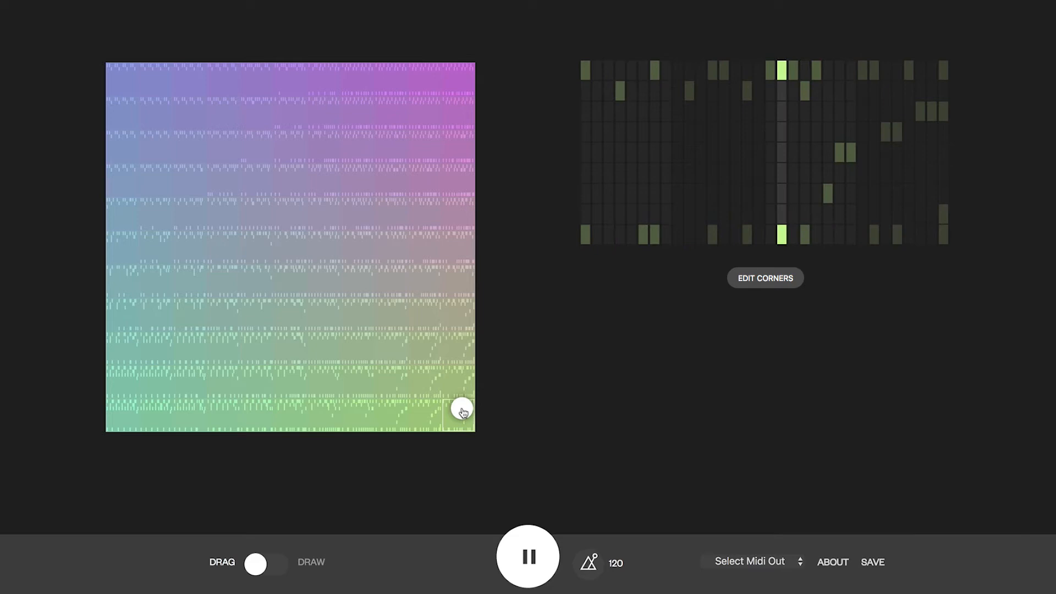
{"action": "left_click", "coordinate": [527, 556]}
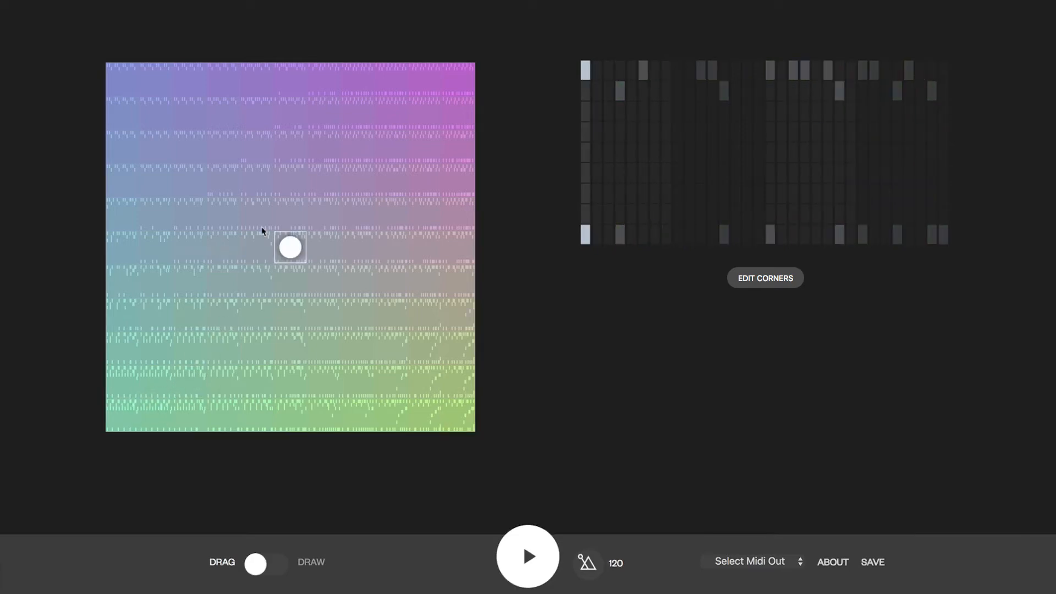
{"action": "left_click_drag", "start_coordinate": [289, 247], "coordinate": [290, 183]}
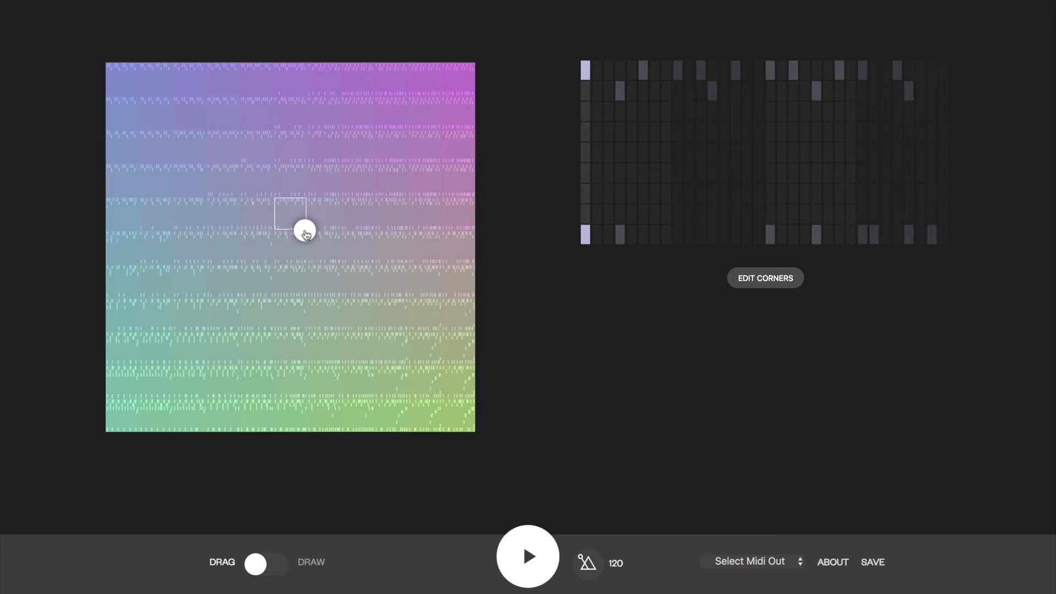
{"action": "left_click", "coordinate": [528, 556]}
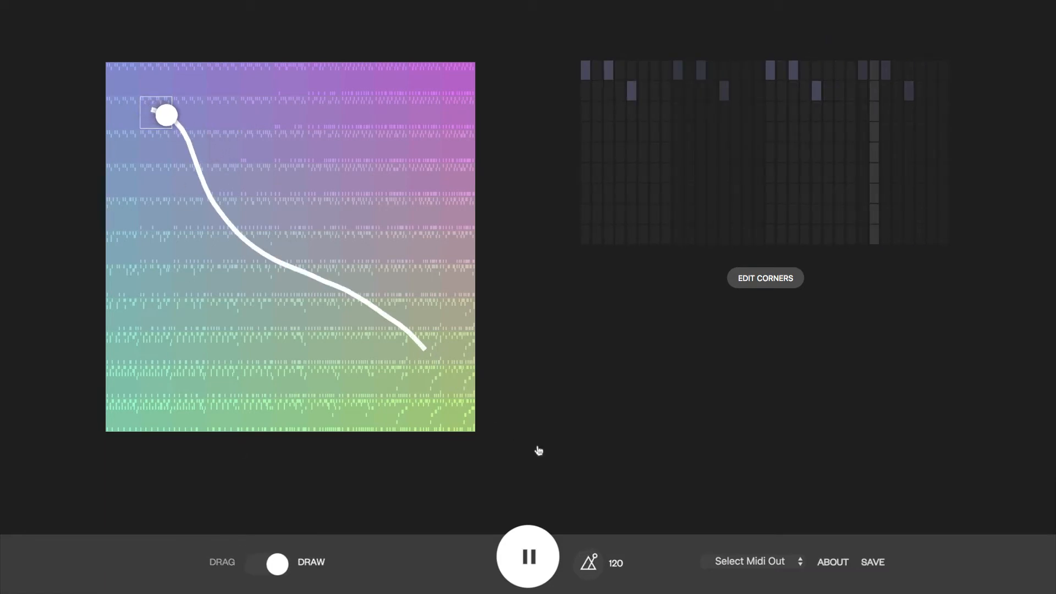
Open the corner beat editor
{"action": "left_click", "coordinate": [764, 277]}
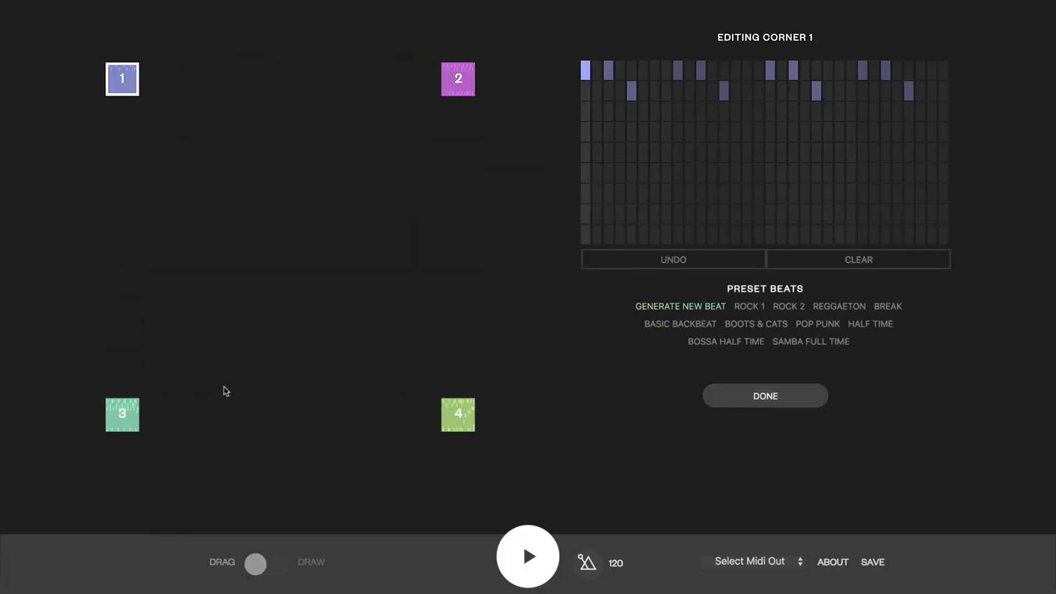
Give corner 3 the Rock 1 preset beat, then finish editing to regenerate the grid
{"action": "left_click", "coordinate": [122, 414]}
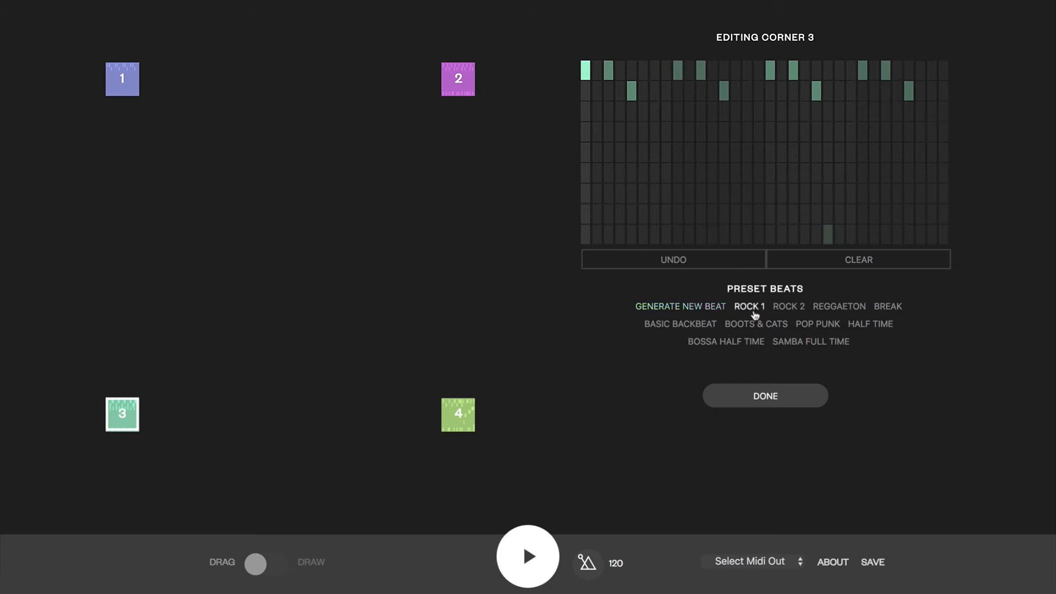
{"action": "left_click", "coordinate": [458, 79]}
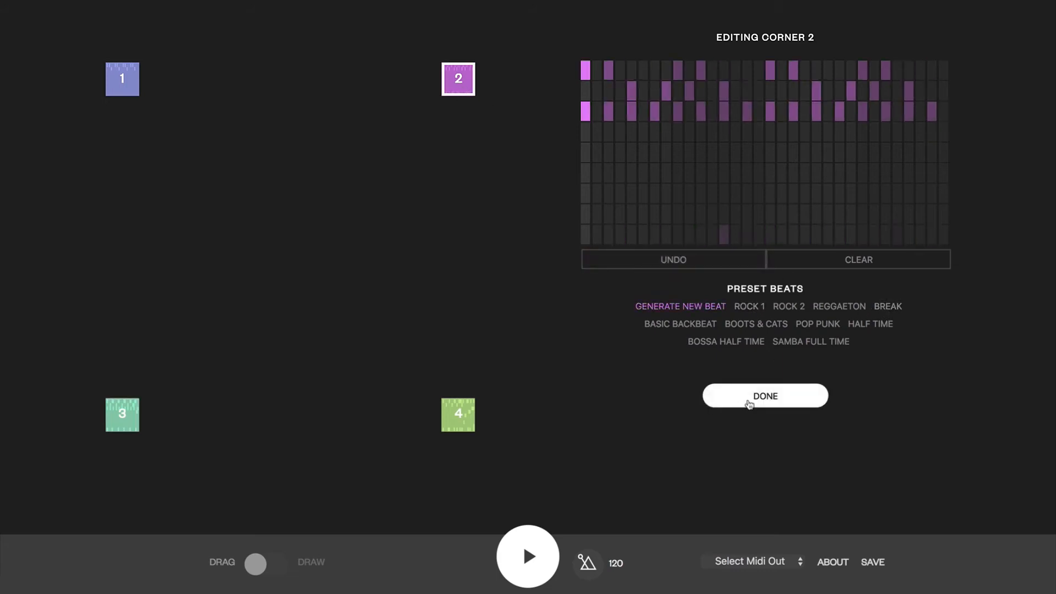
{"action": "left_click", "coordinate": [764, 396]}
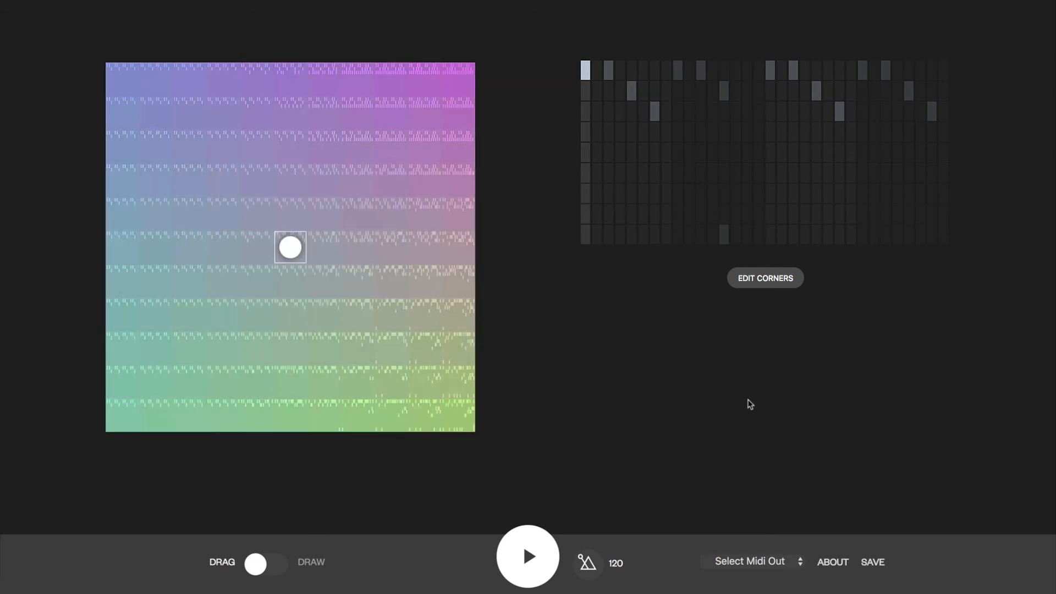
{"action": "mouse_move", "coordinate": [880, 569]}
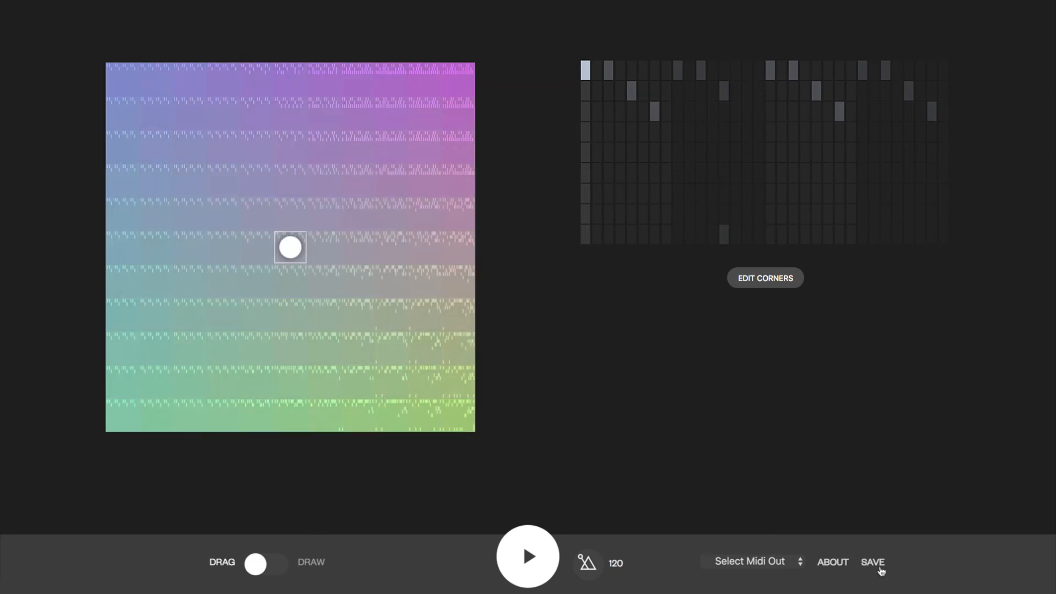
Save the beats to a shareable link and close the link dialog
{"action": "left_click", "coordinate": [873, 562]}
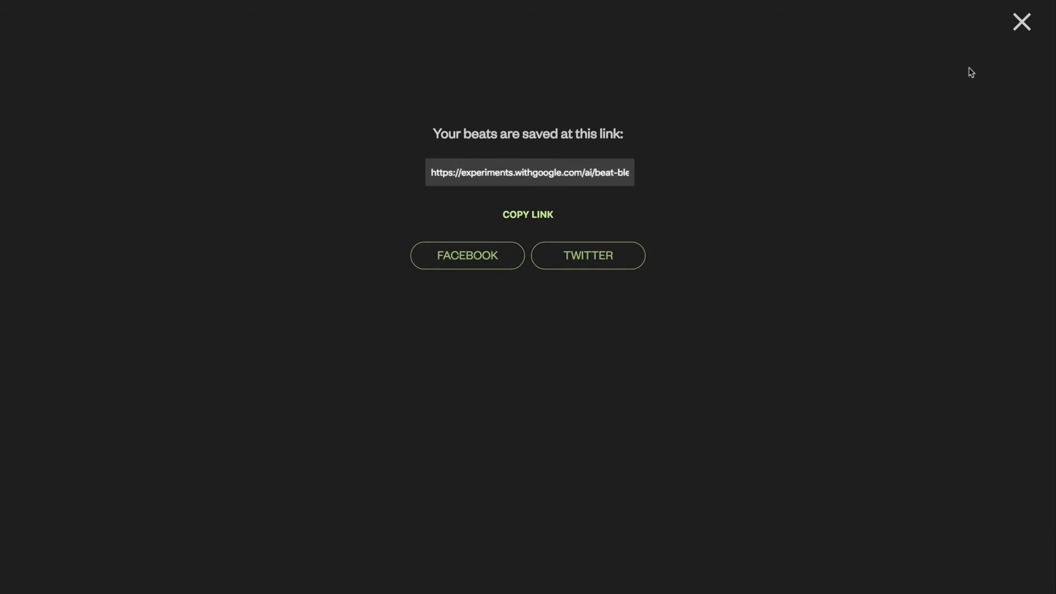
{"action": "left_click", "coordinate": [1020, 21]}
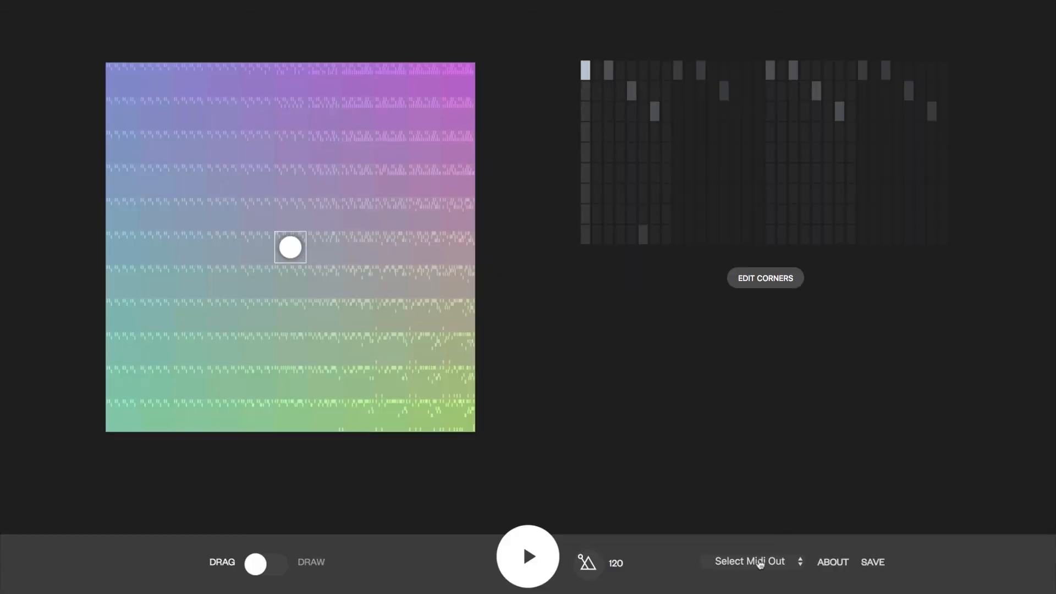